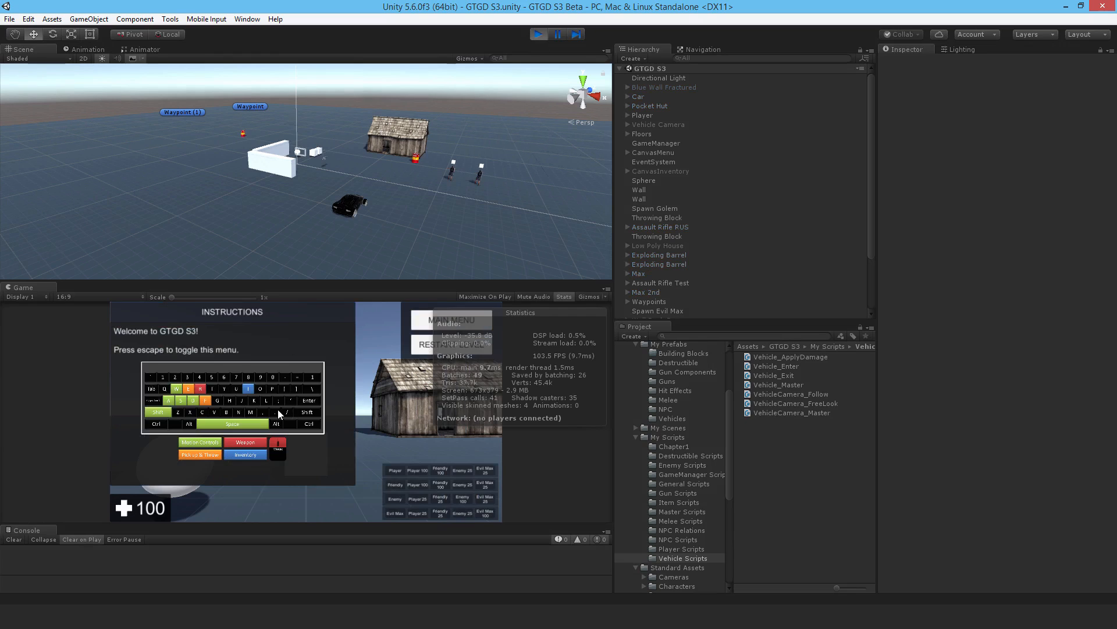
Close the instructions, play until Game Over, then stop play mode.
key(escape)
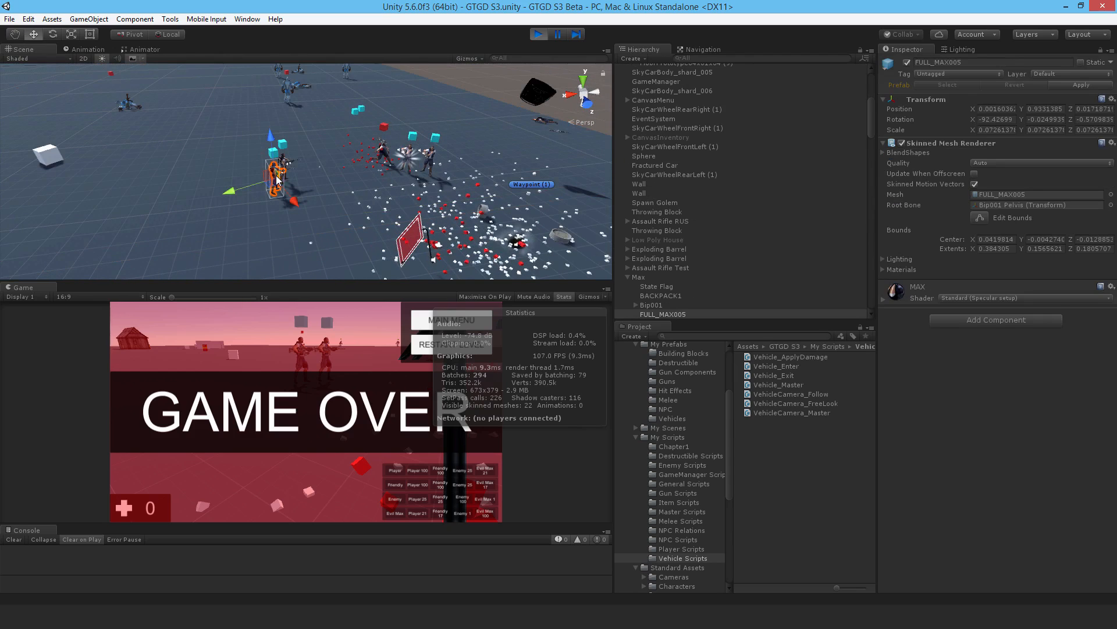
click(638, 277)
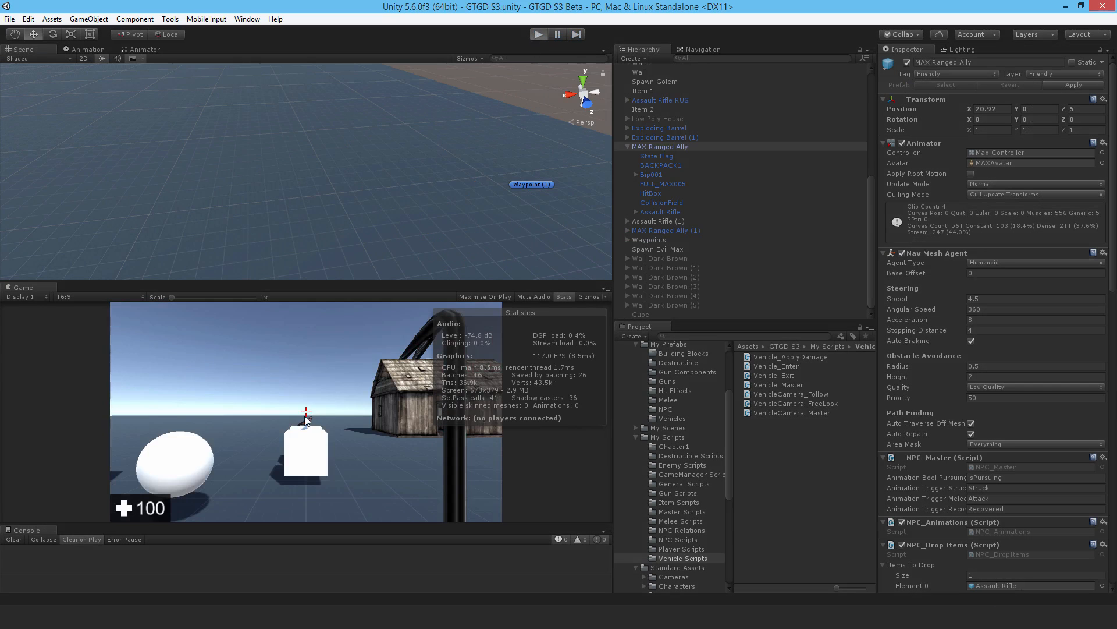
Restart the game, pause it, and browse the Player's components down to Player_Vehicle Interaction.
click(551, 33)
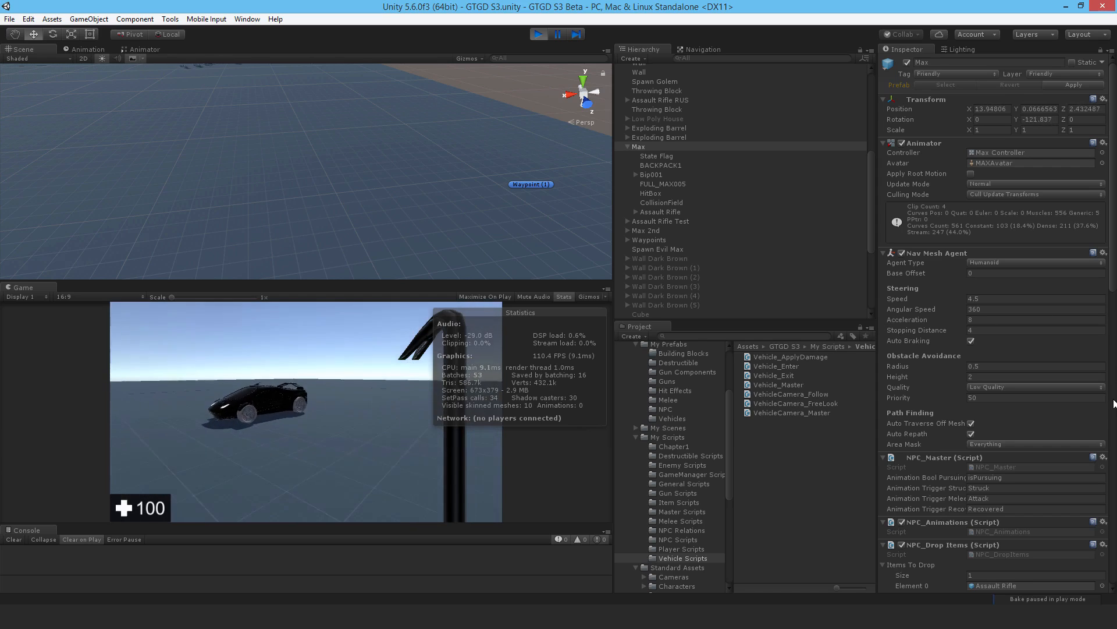
key(escape)
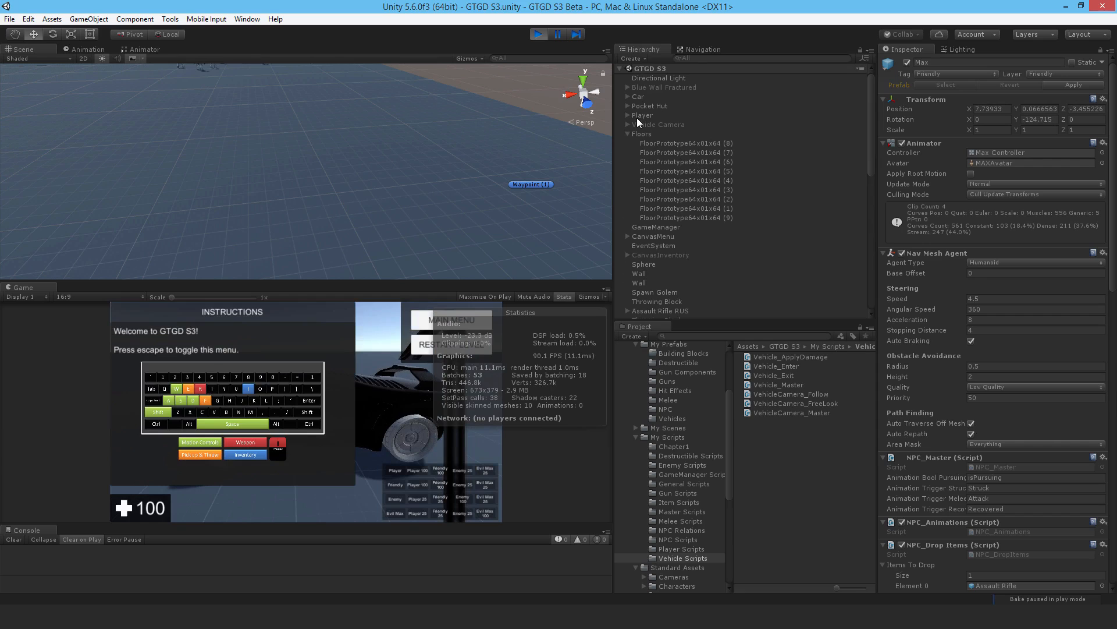
click(643, 114)
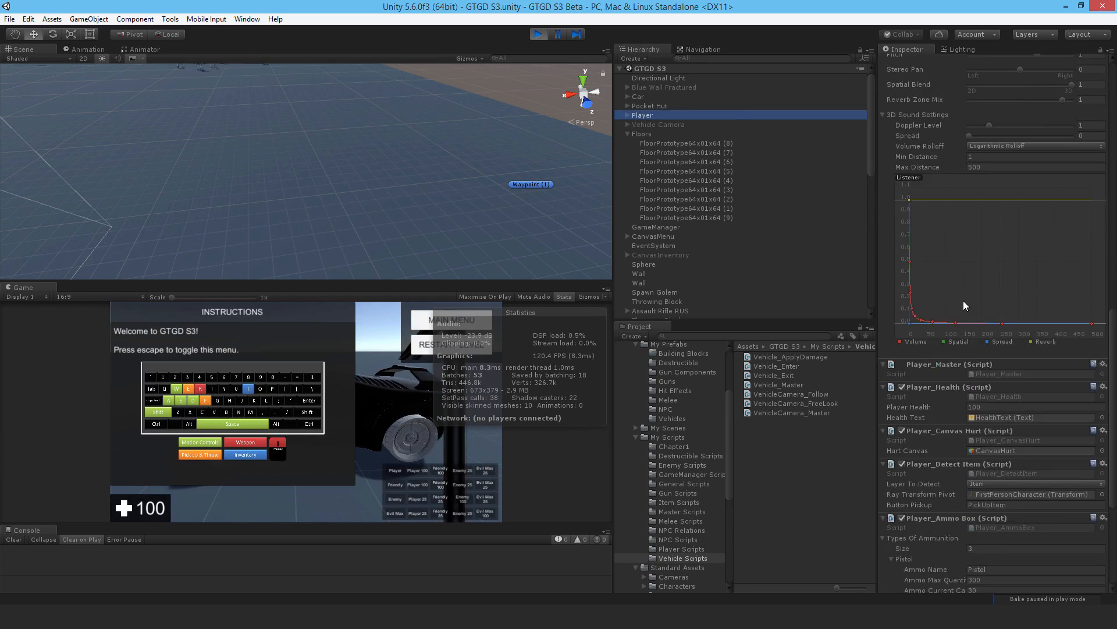
scroll(down, 3)
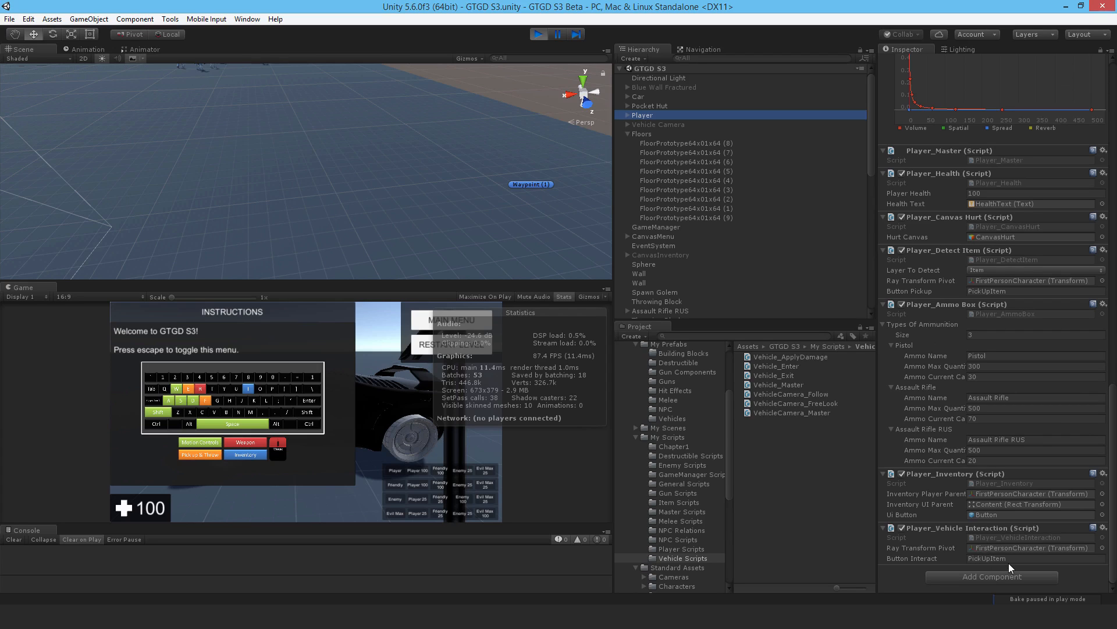
mouse_move(388, 364)
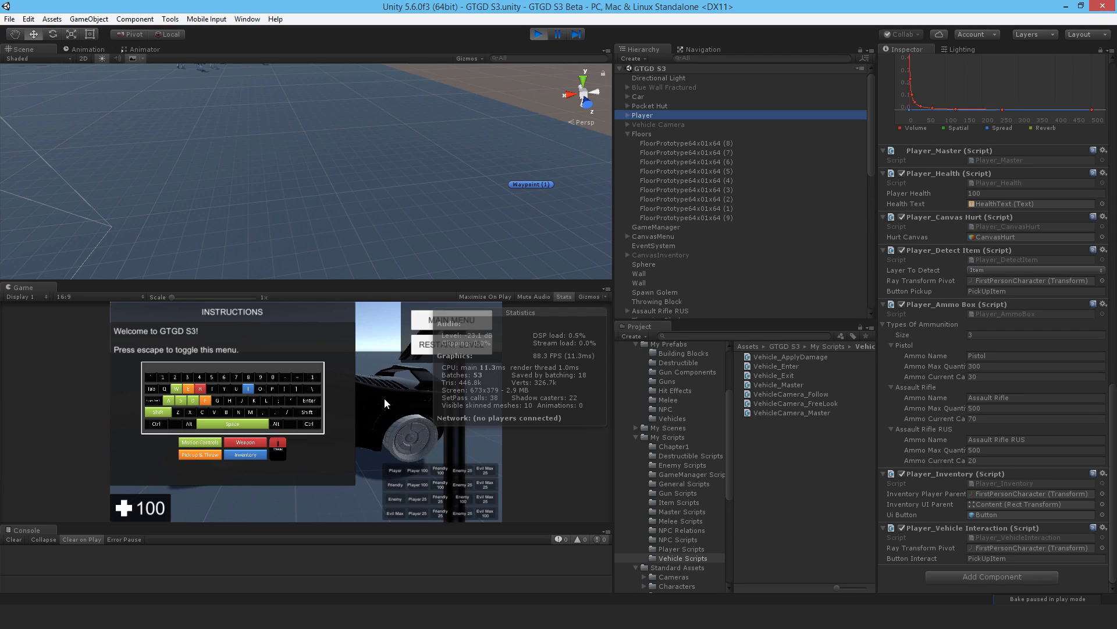
mouse_move(690, 180)
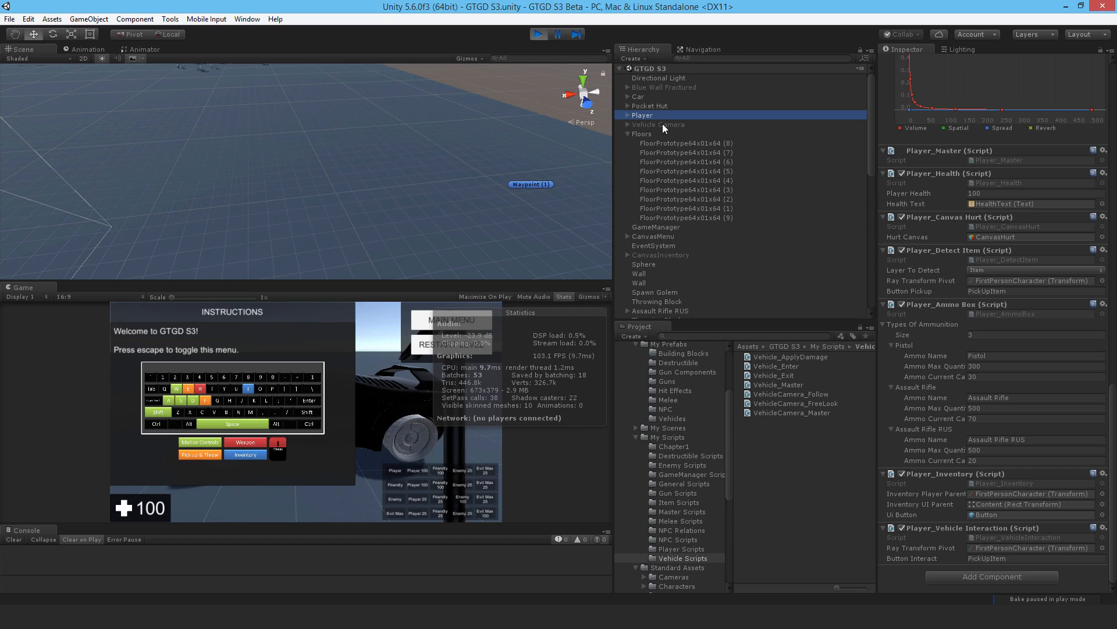
scroll(down, 3)
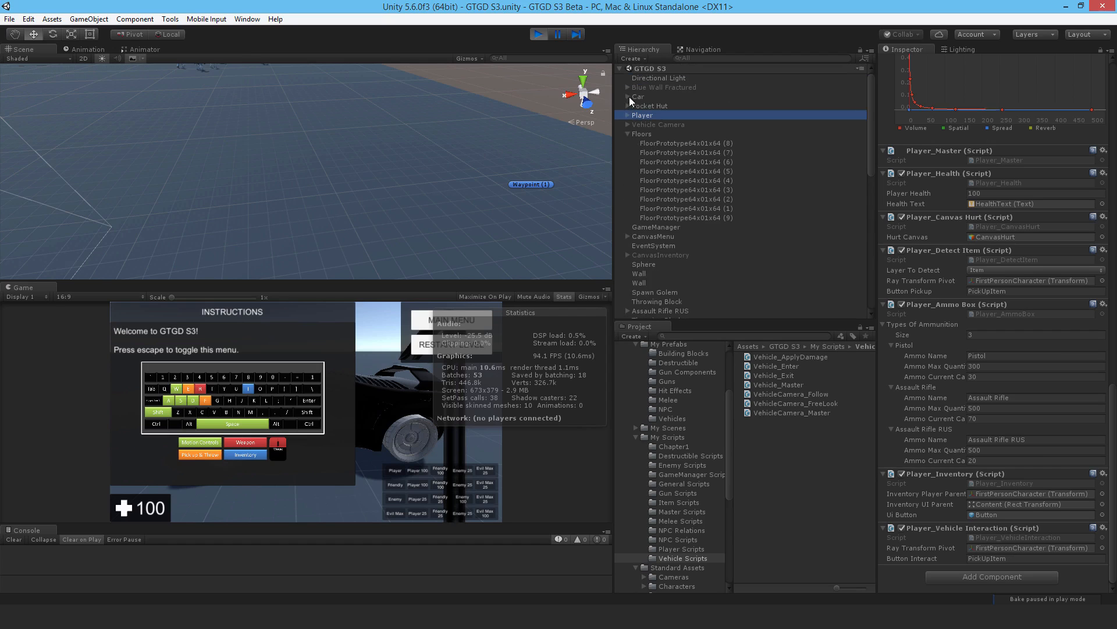
Browse the Car's Rigidbody, Destructible and Vehicle scripts, then reveal its child objects.
click(637, 96)
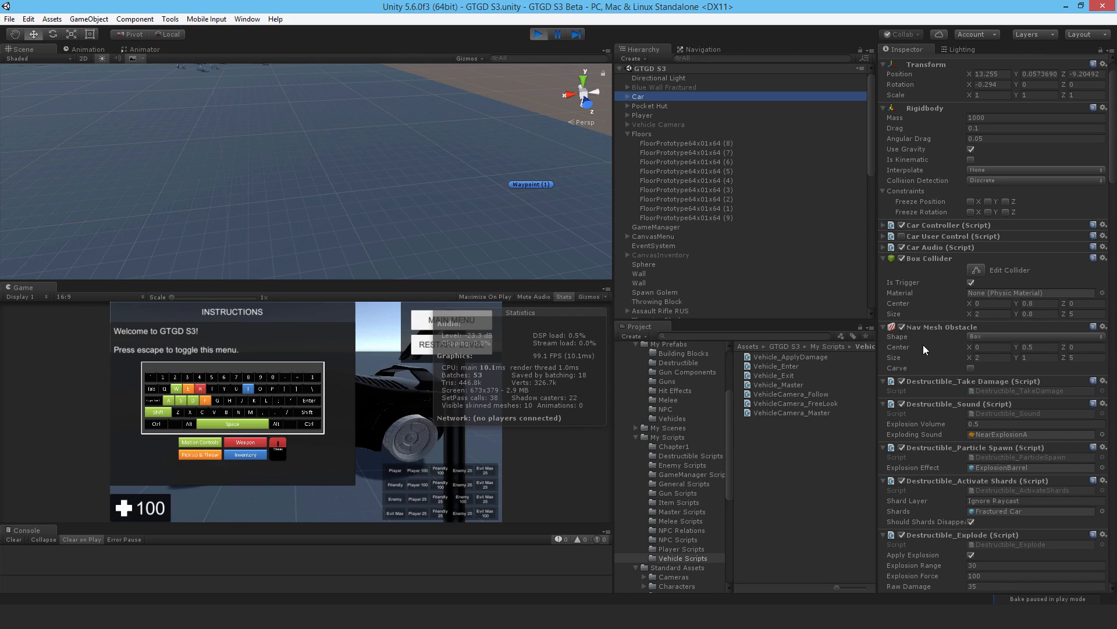
mouse_move(924, 309)
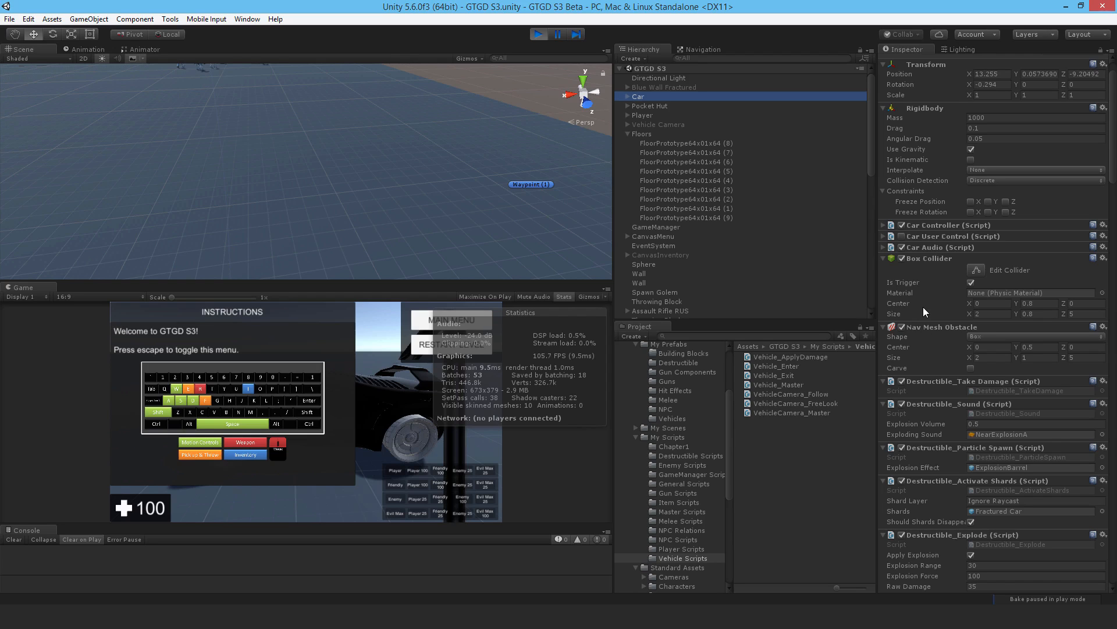
scroll(down, 3)
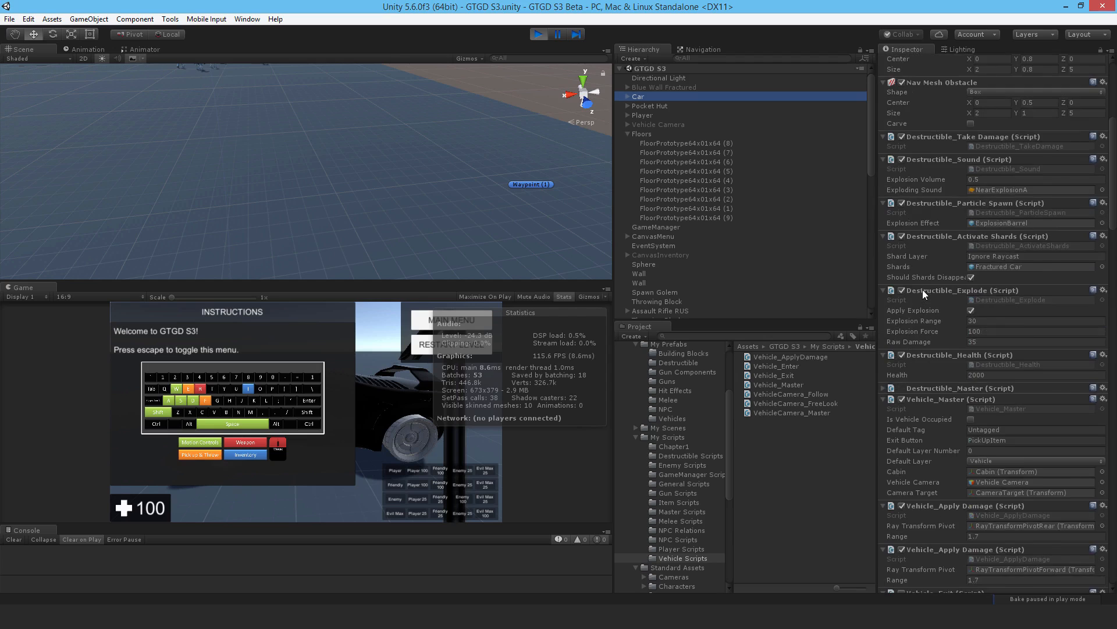
scroll(down, 3)
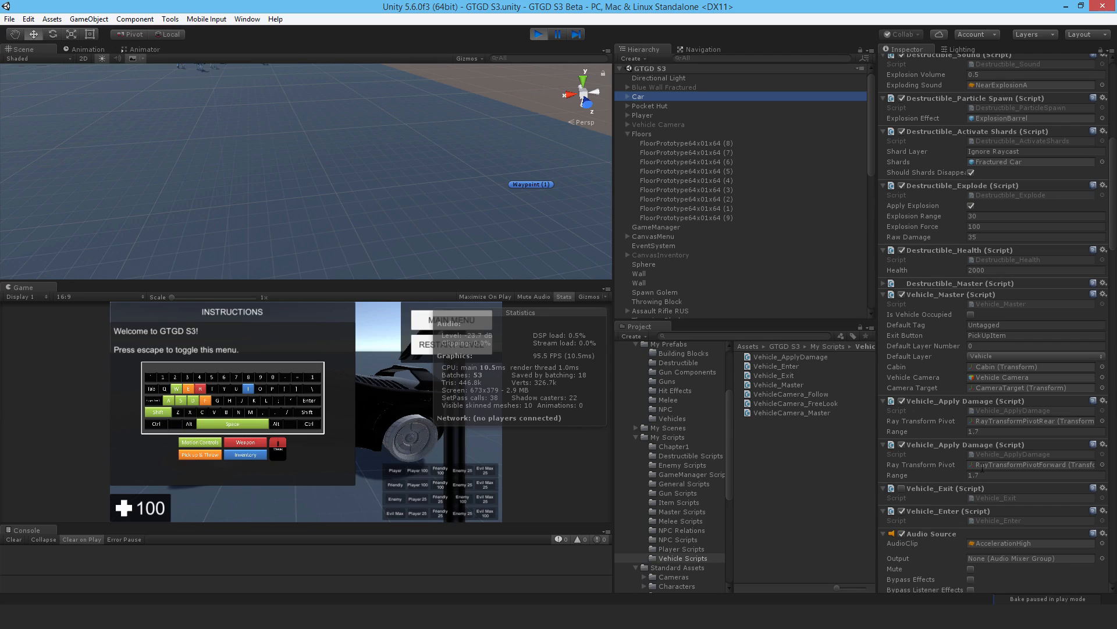
mouse_move(995, 391)
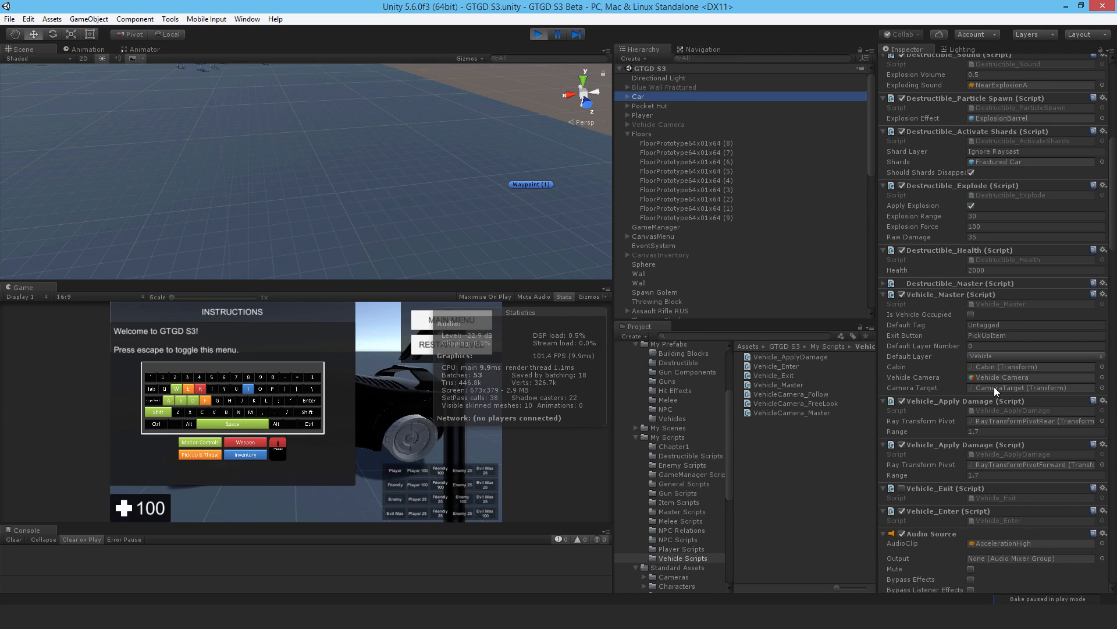
click(628, 96)
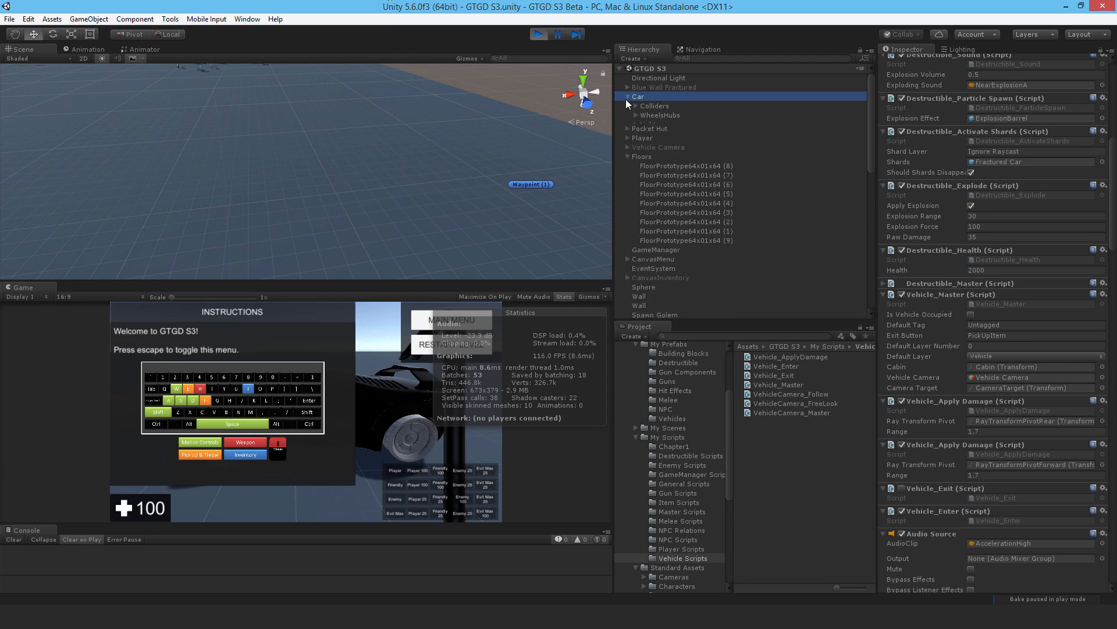
Expand the Car hierarchy and view the Cabin child's lone Transform.
click(628, 97)
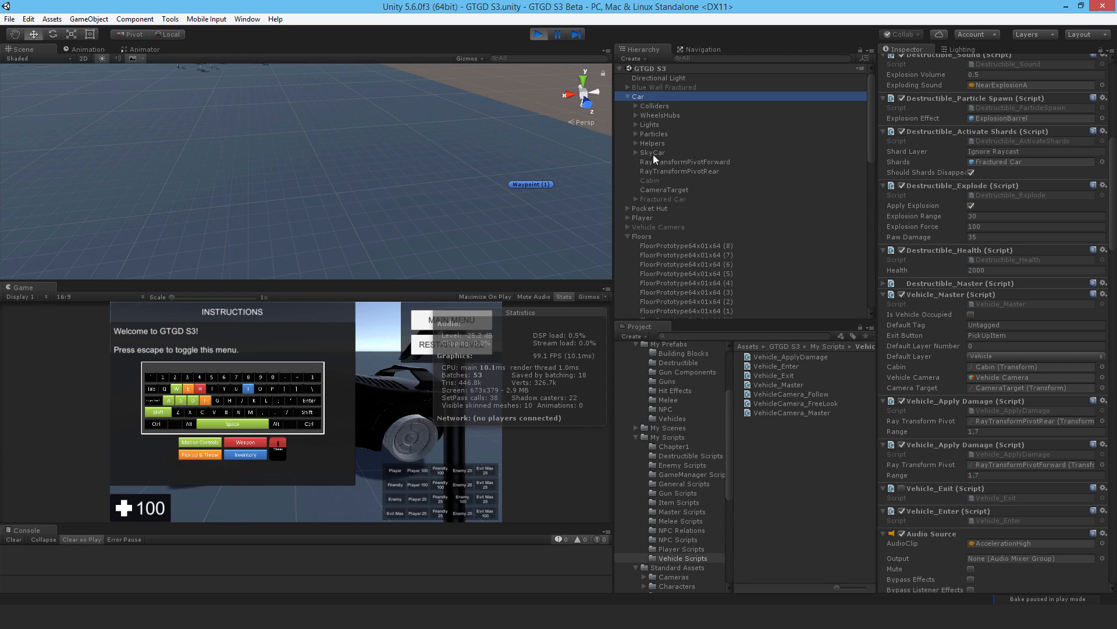
click(650, 180)
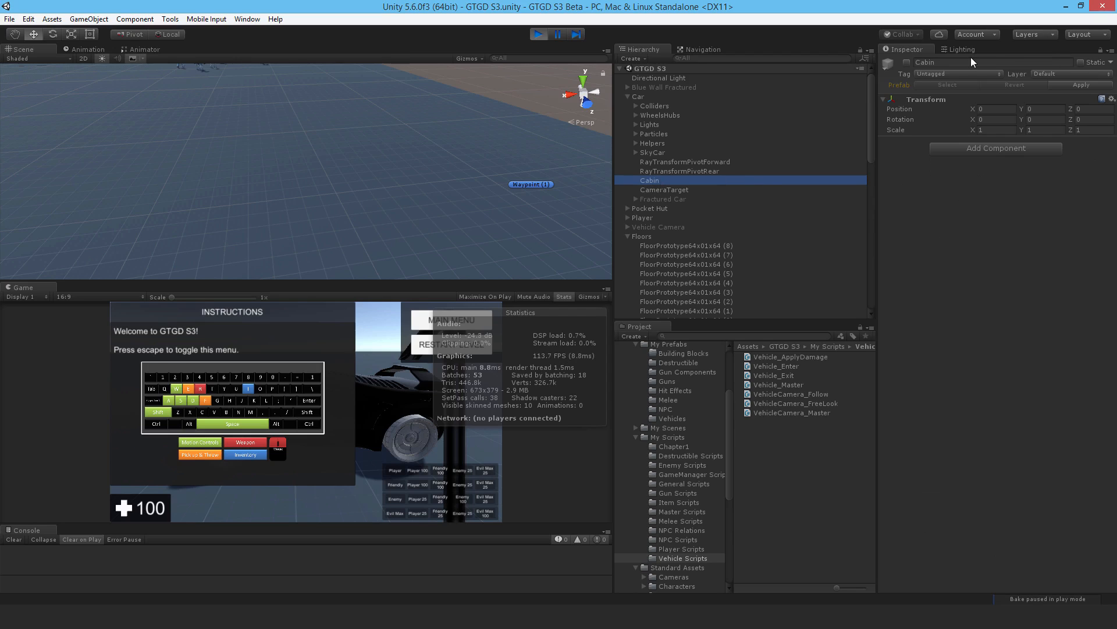
mouse_move(907, 70)
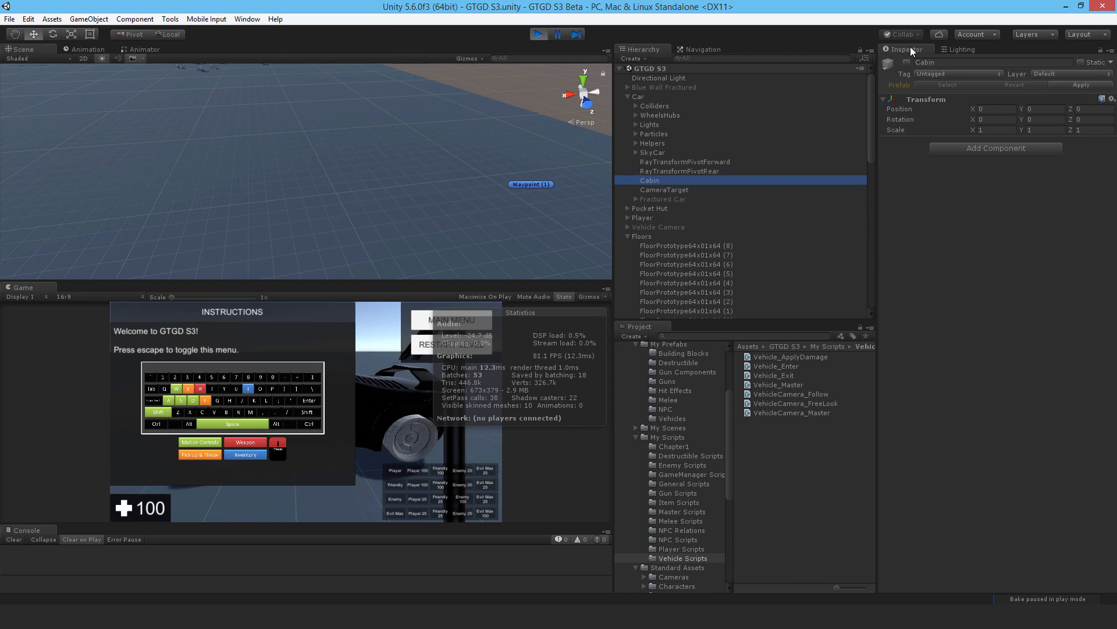
mouse_move(941, 297)
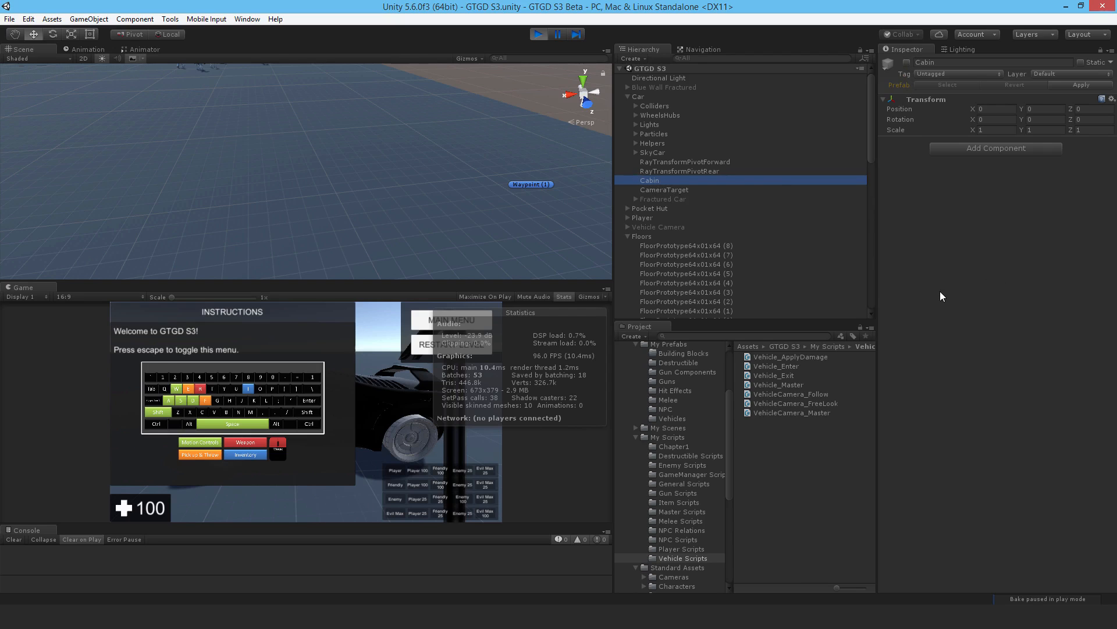
mouse_move(593, 207)
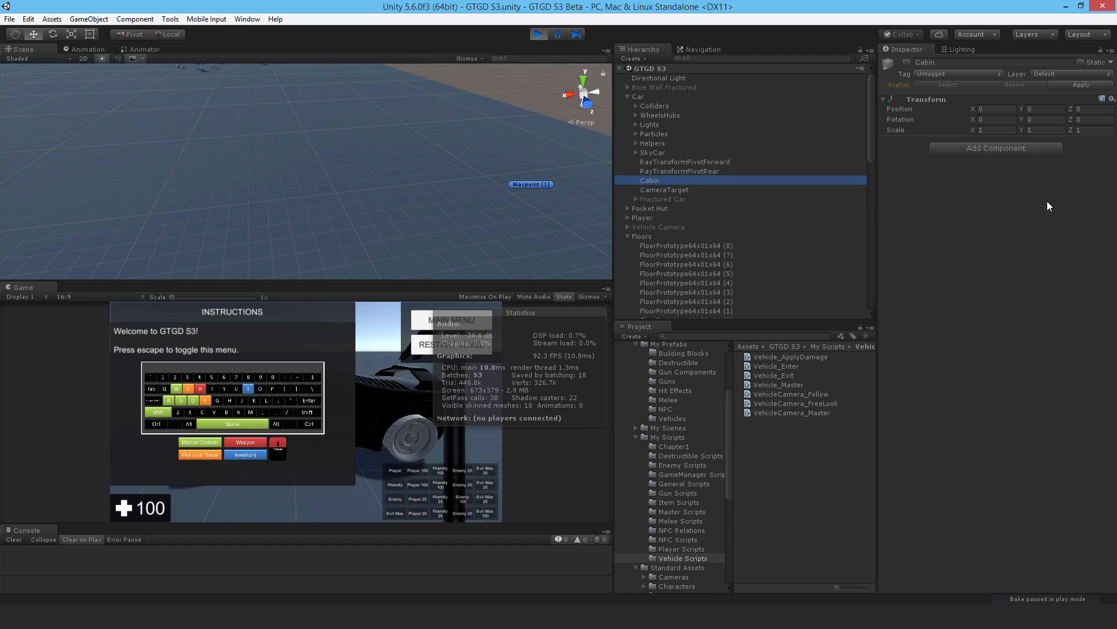
mouse_move(1092, 170)
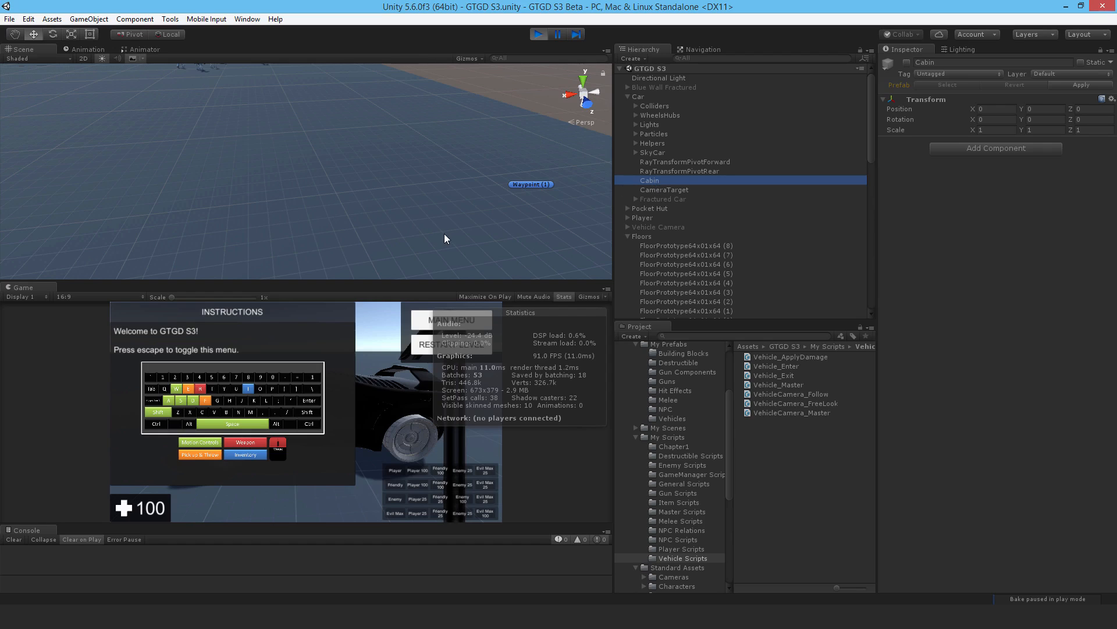
Revisit the Car's components, collapse SkyCar, and expand Cabin to show its Player and Max occupants.
click(638, 95)
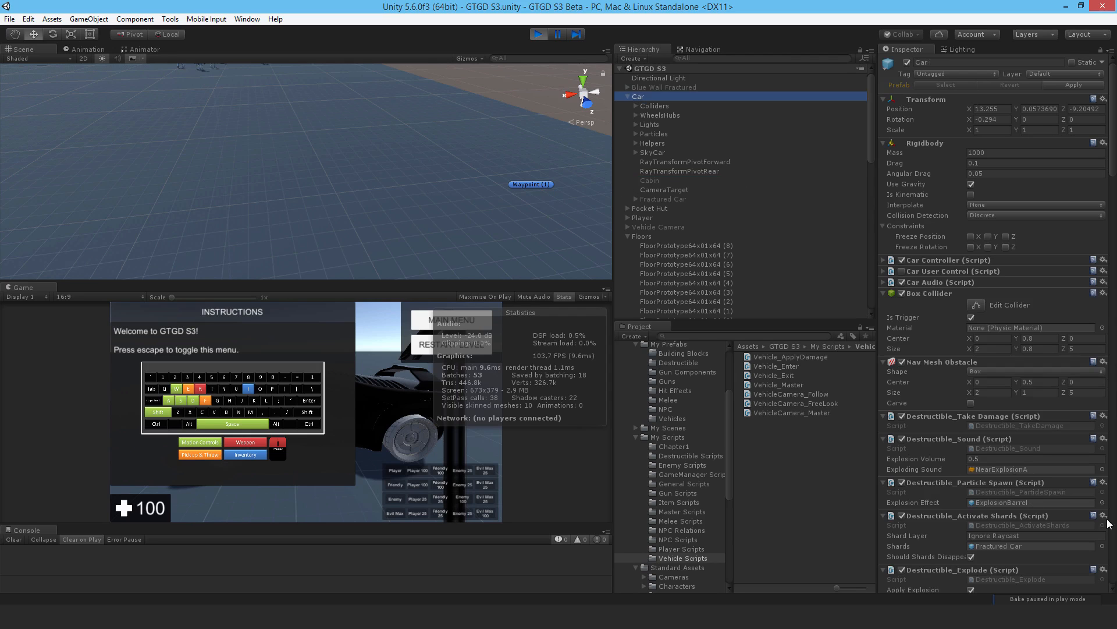
scroll(down, 3)
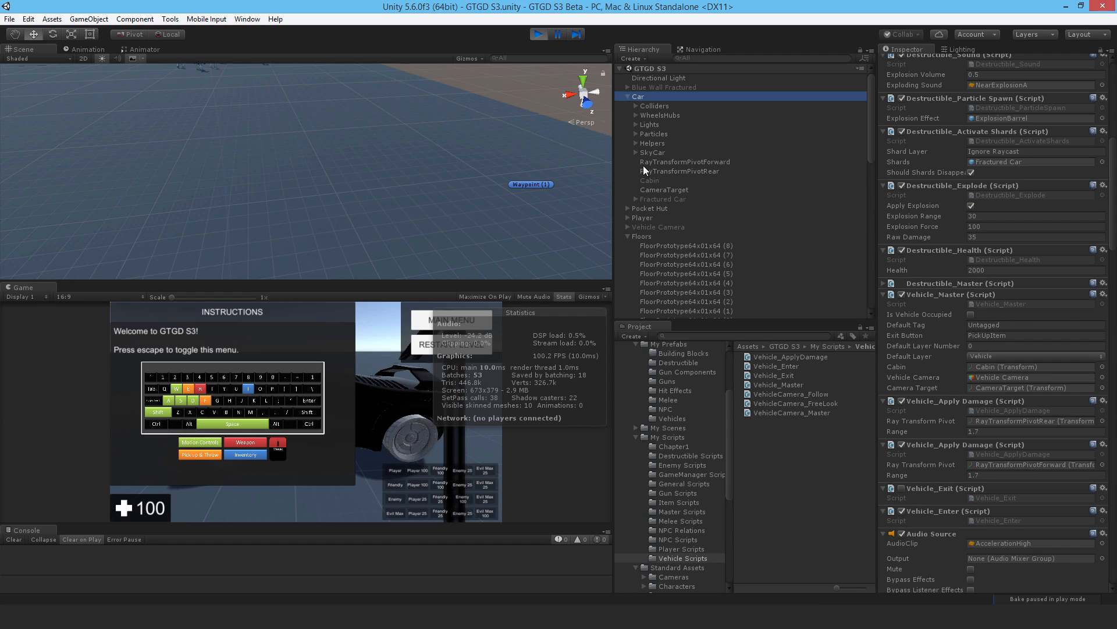
mouse_move(144, 301)
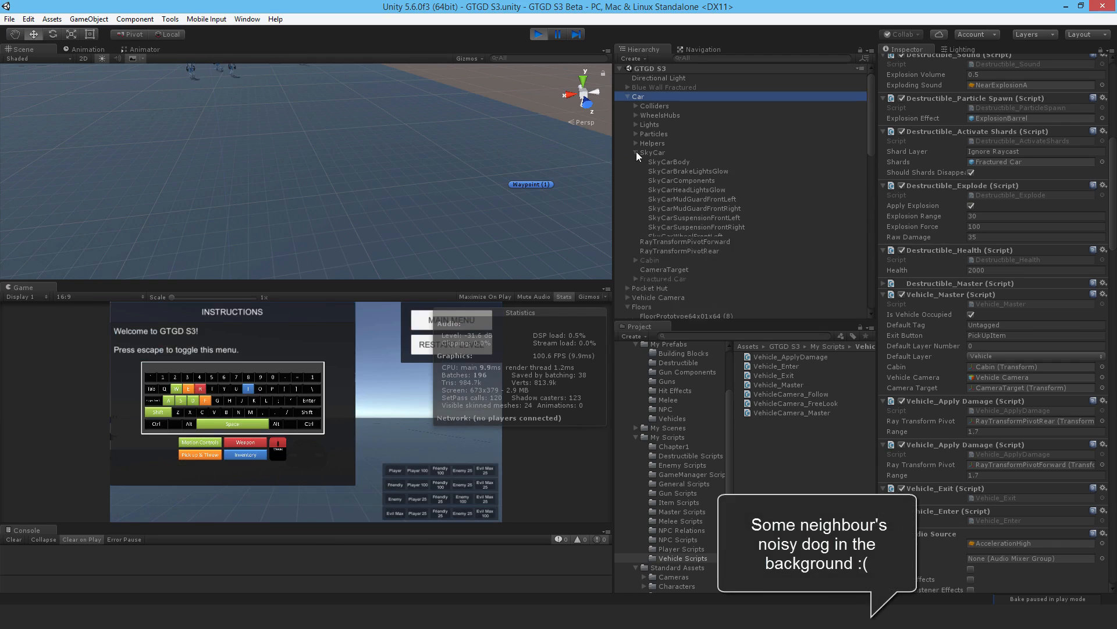
click(636, 152)
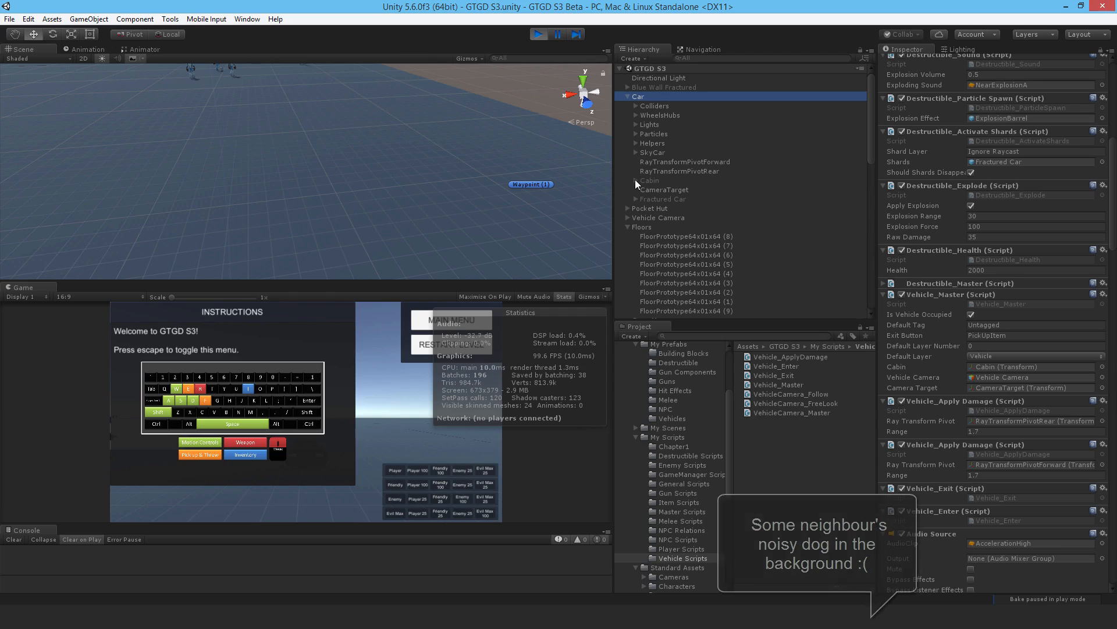
click(636, 180)
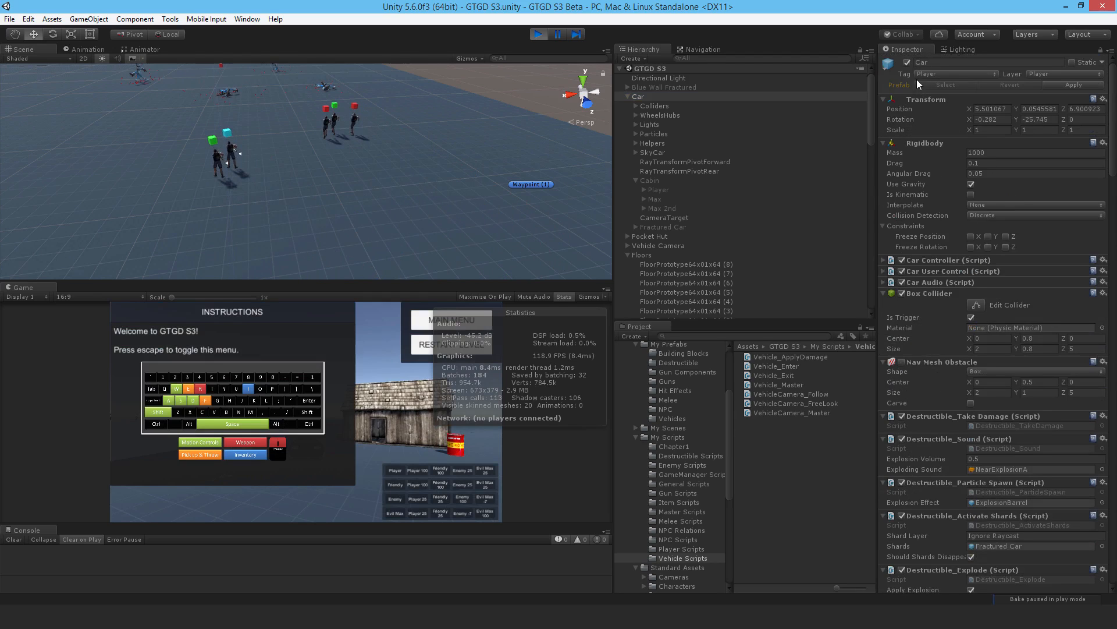
mouse_move(929, 82)
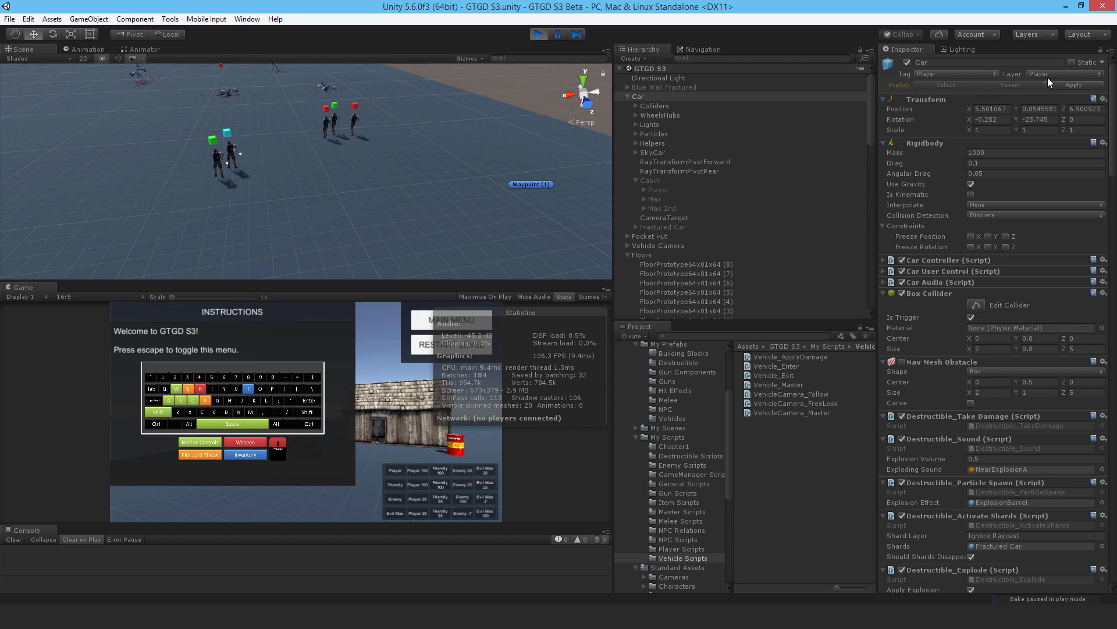
mouse_move(929, 105)
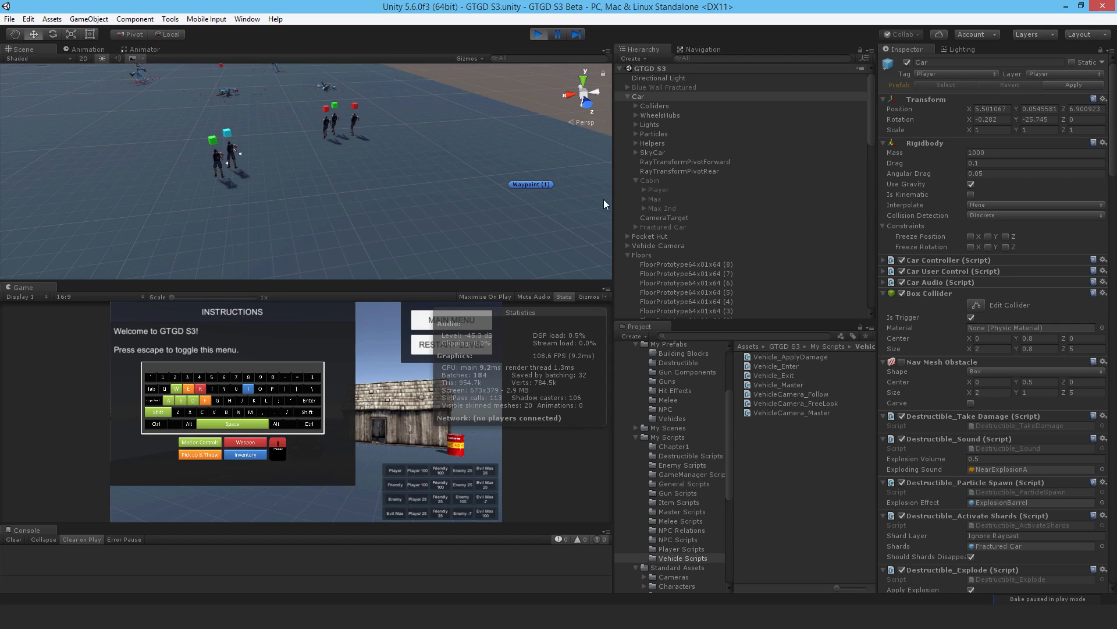
mouse_move(592, 204)
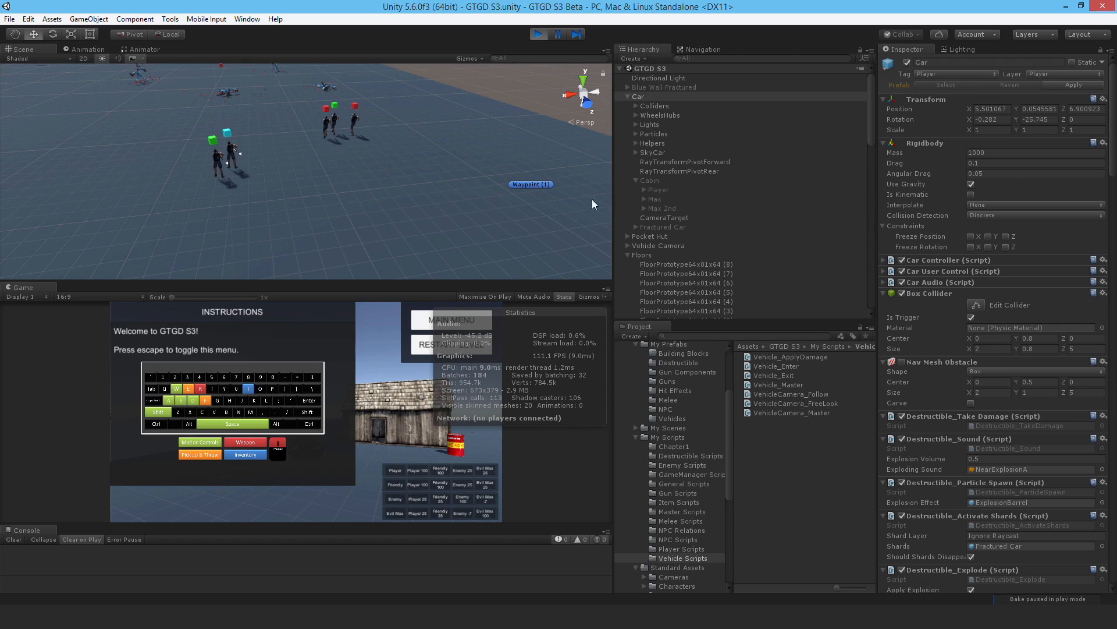
mouse_move(396, 426)
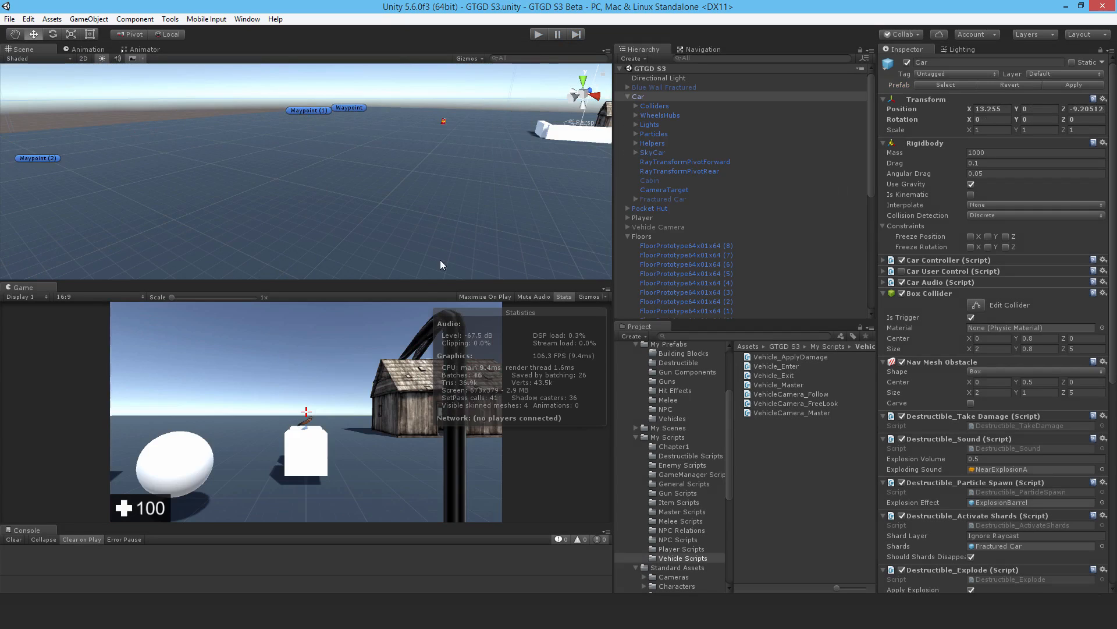
mouse_move(344, 392)
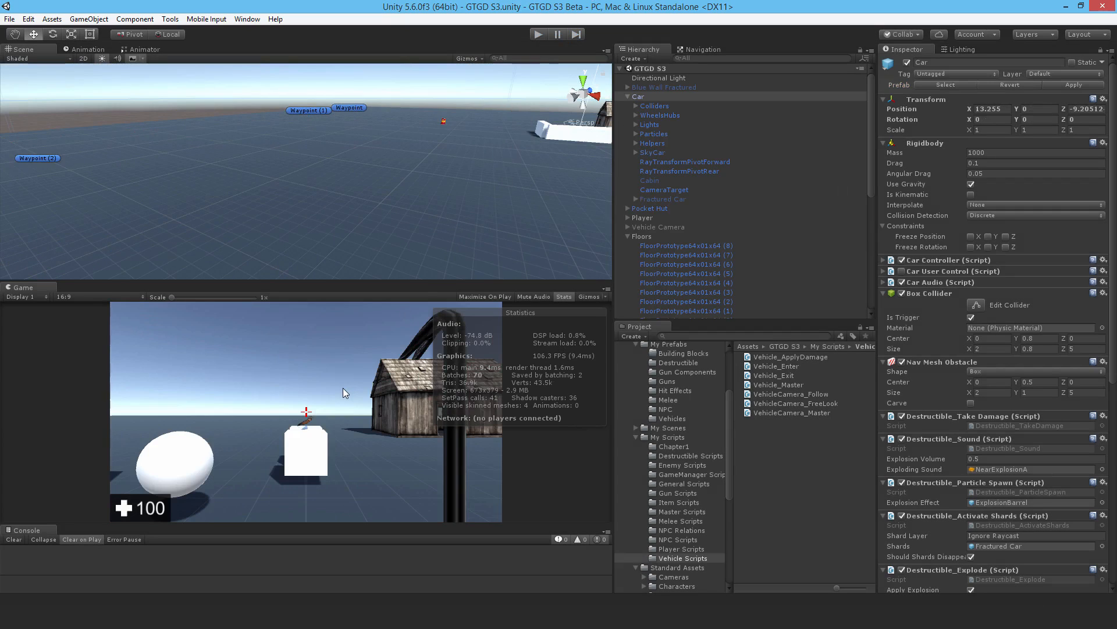